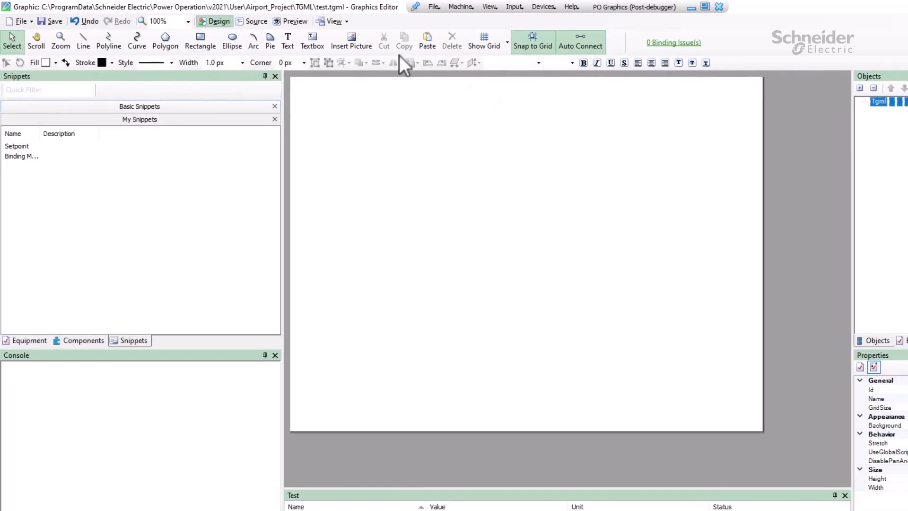
Place a text object near the top right of the test graphic.
left_click(288, 41)
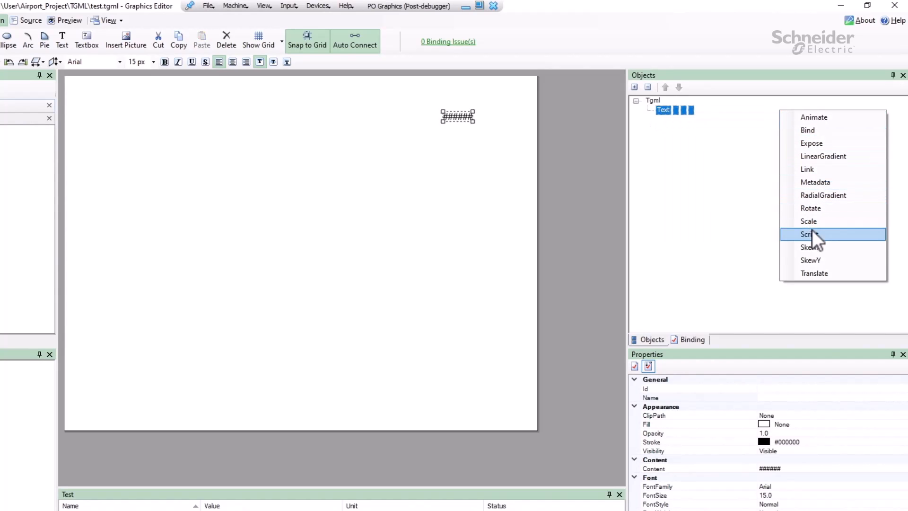
Add a Script element under the text object from the context menu.
left_click(810, 234)
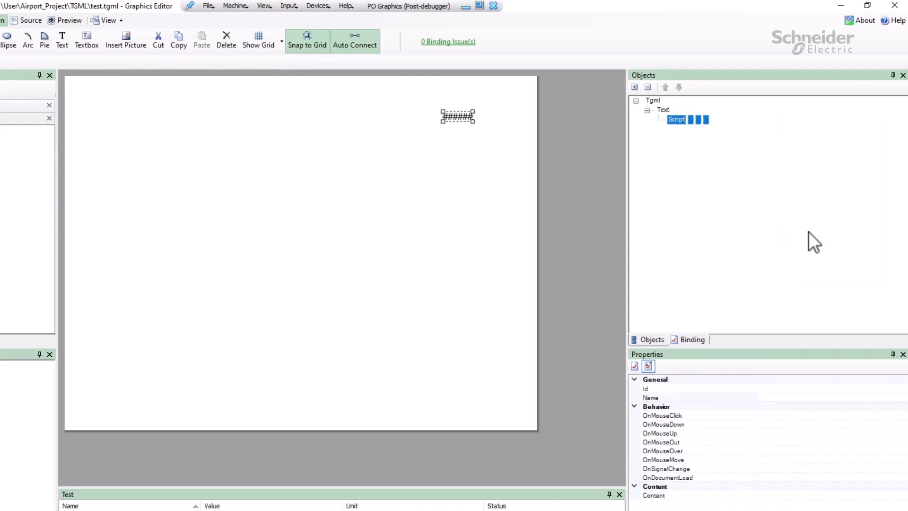
mouse_move(807, 276)
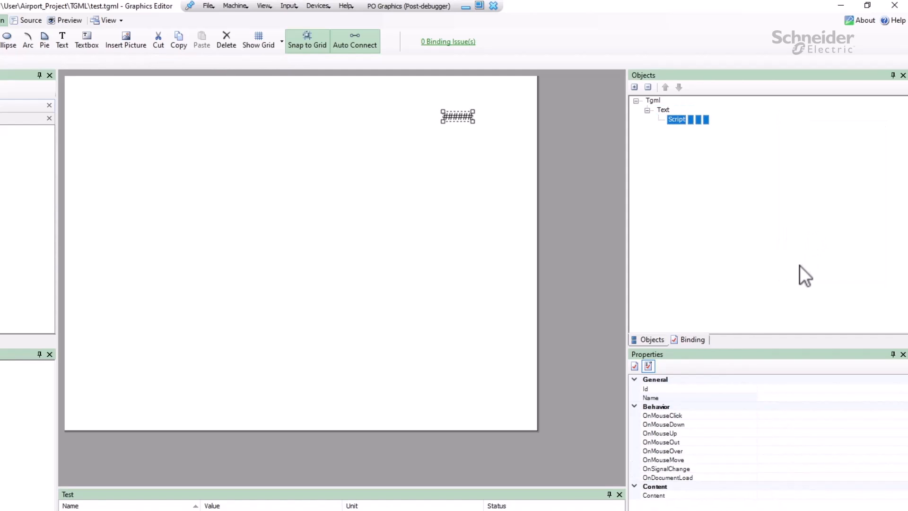
mouse_move(784, 418)
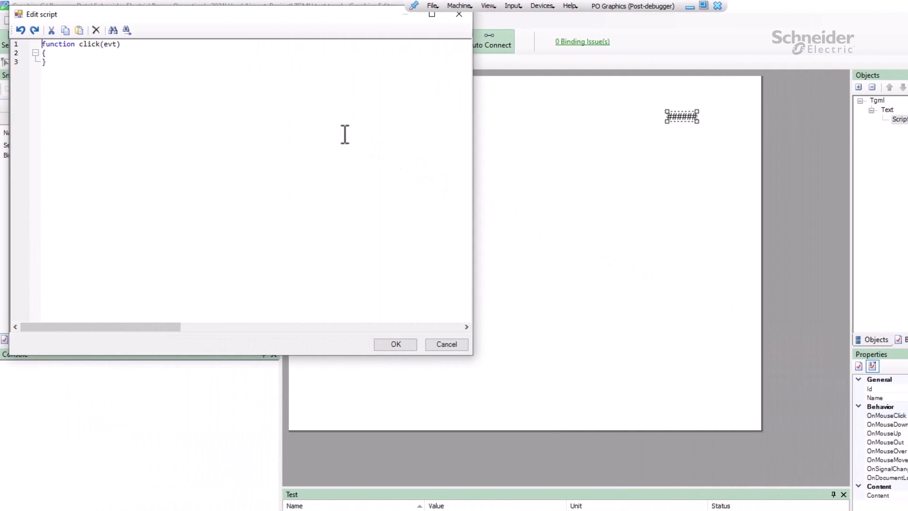
mouse_move(177, 54)
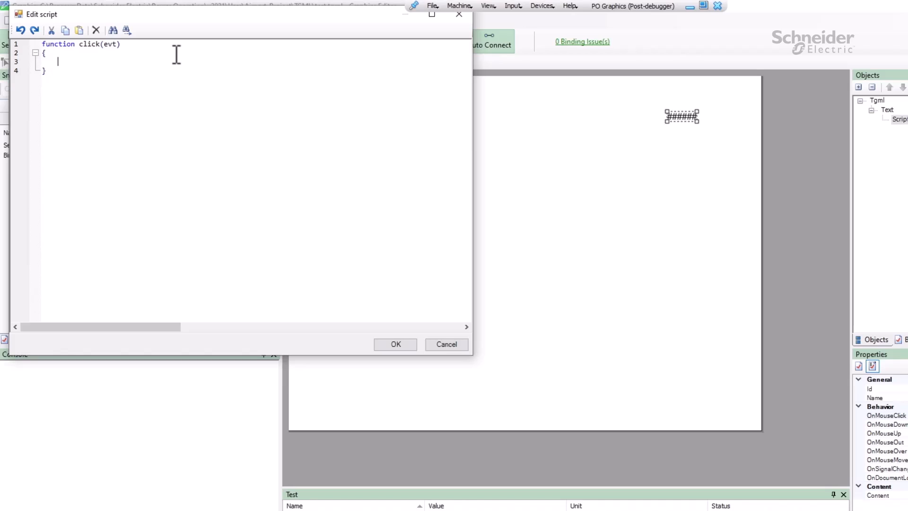
Begin the click function with let item = window.prompt("Enter a point to read".
type("let item =")
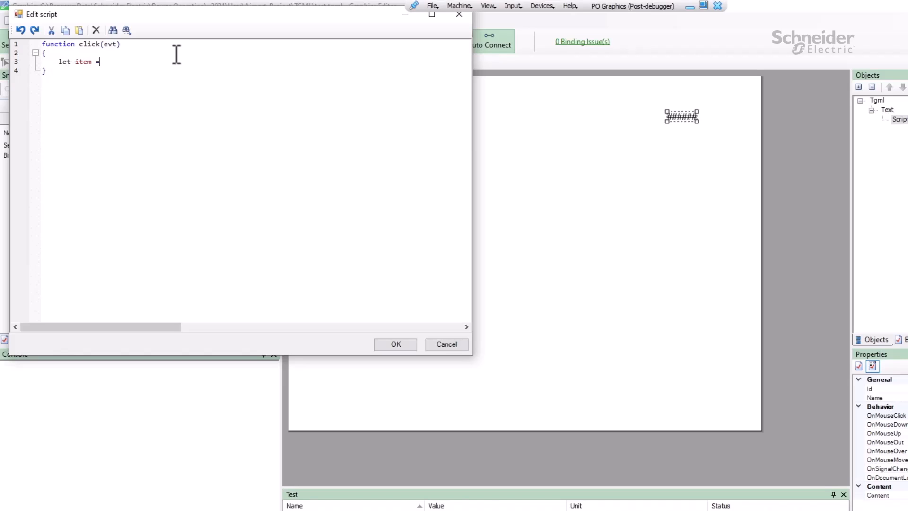
type("window.promp")
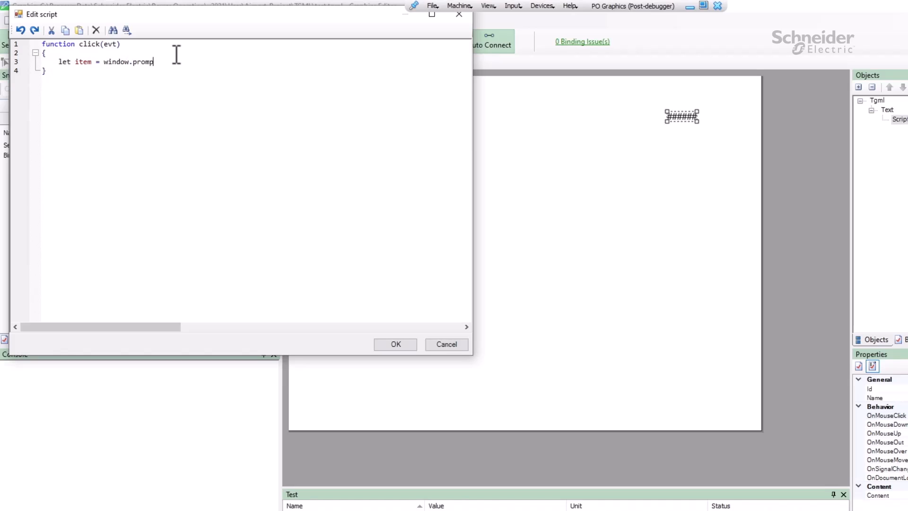
type("t(")
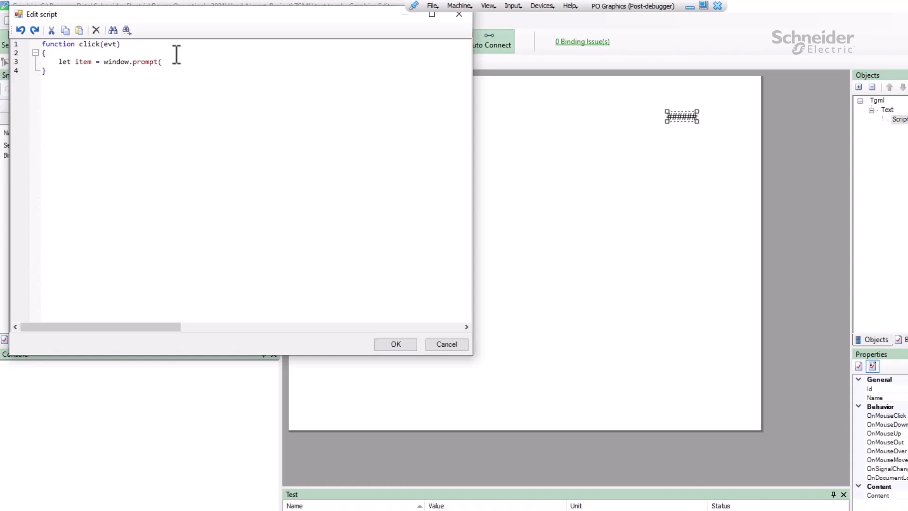
type("\"Enter")
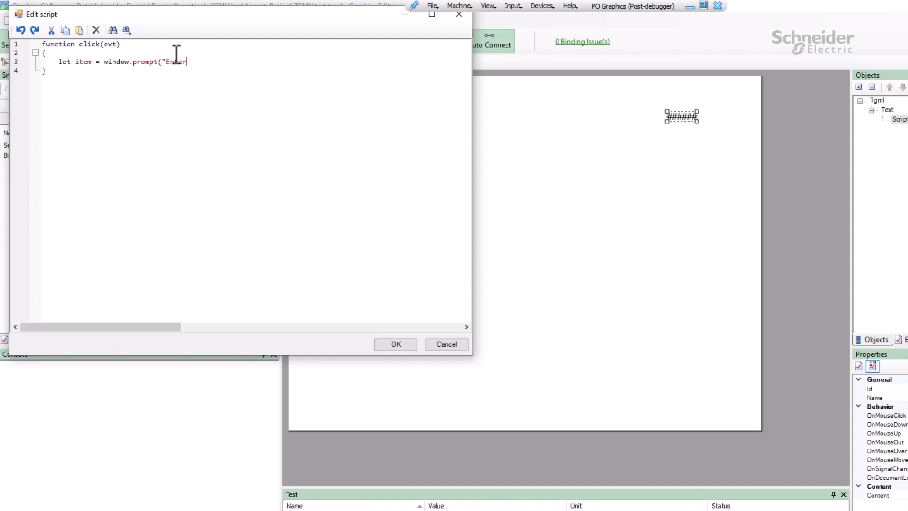
type("a point to read\",")
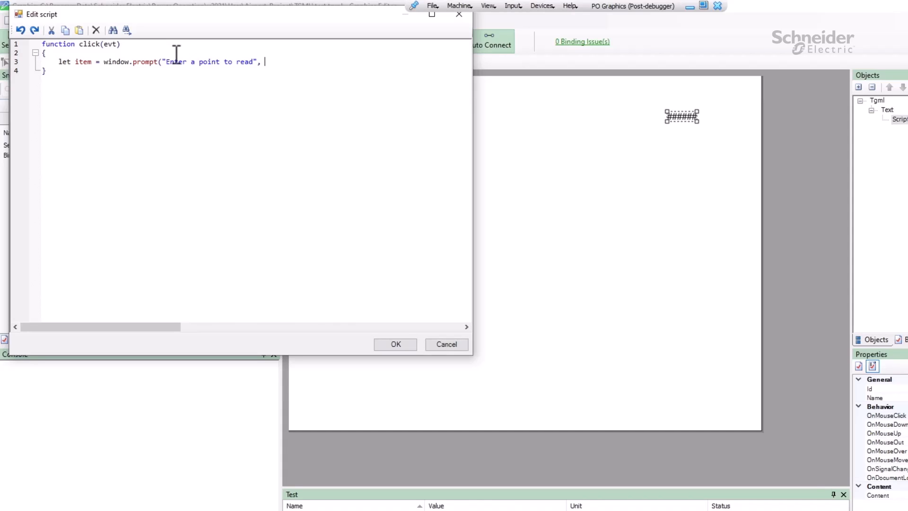
mouse_move(248, 186)
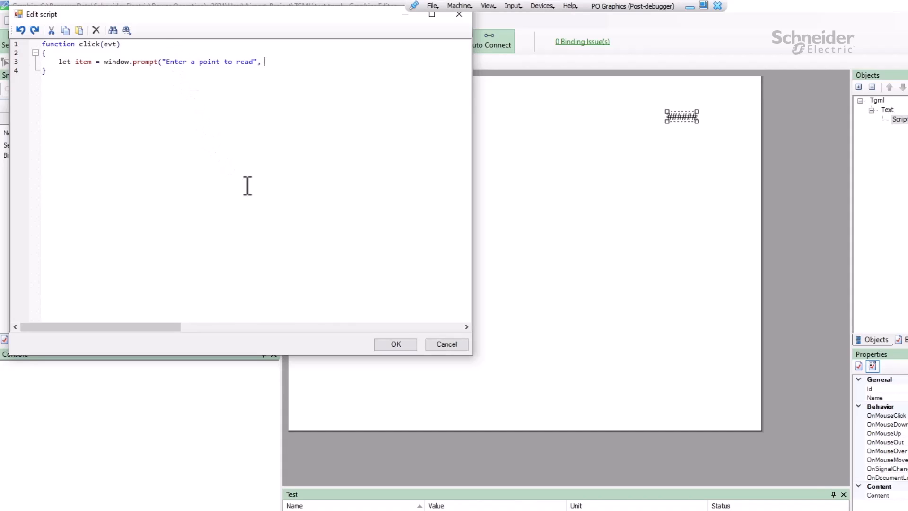
mouse_move(395, 313)
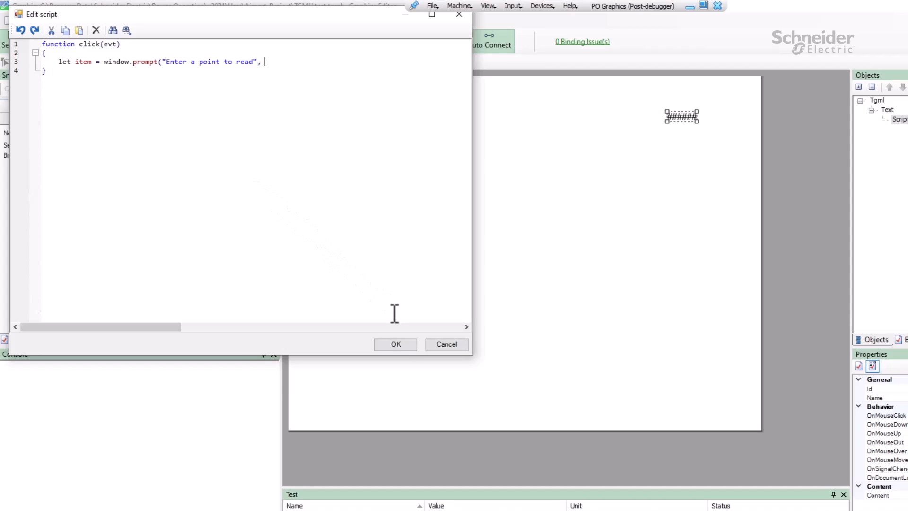
Save the draft script and browse c1.Medium_Voltage.Metering_Utility points down to Ia.
left_click(395, 344)
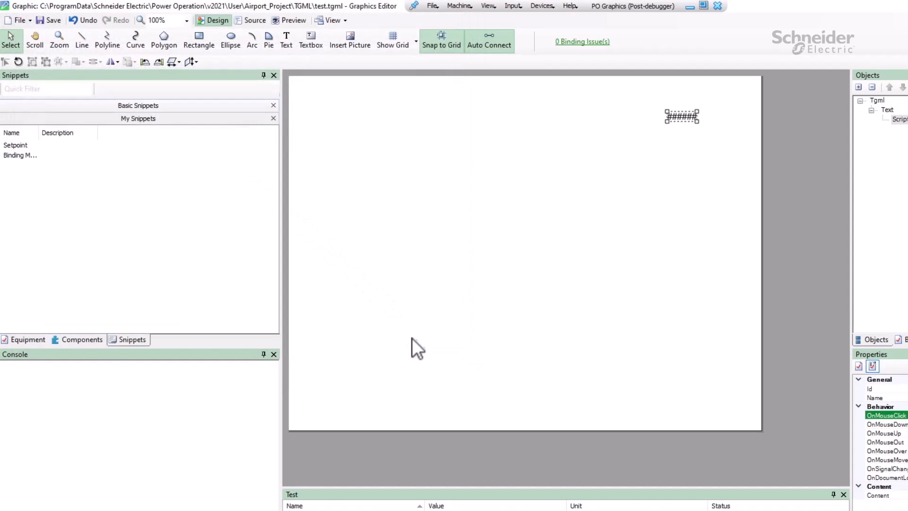
mouse_move(649, 344)
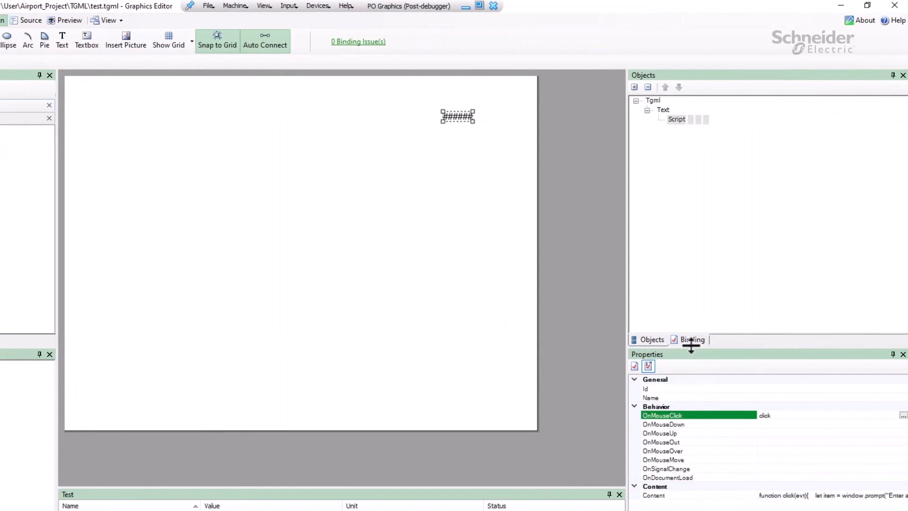
left_click(691, 340)
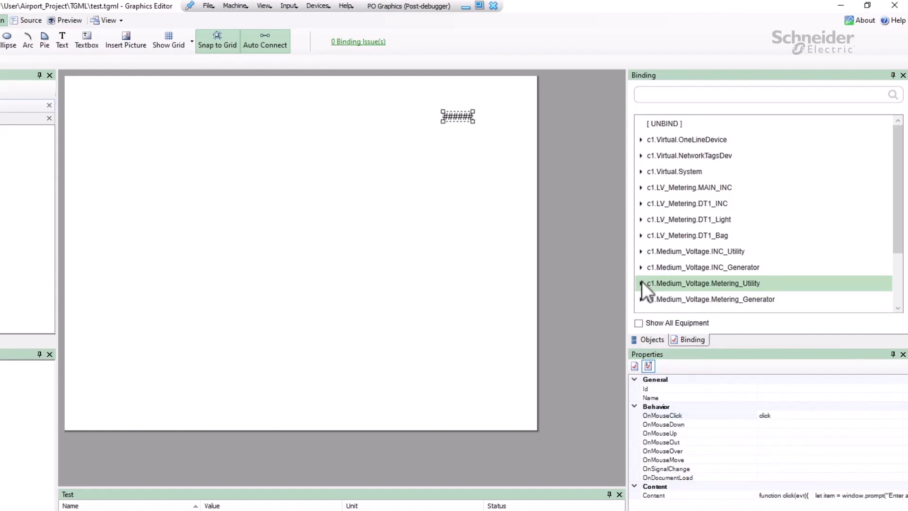
left_click(642, 283)
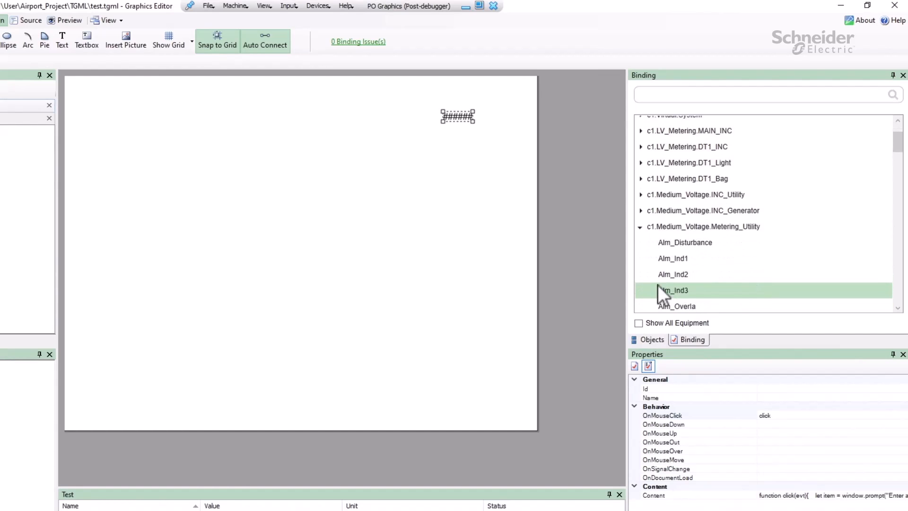
scroll("down", 3)
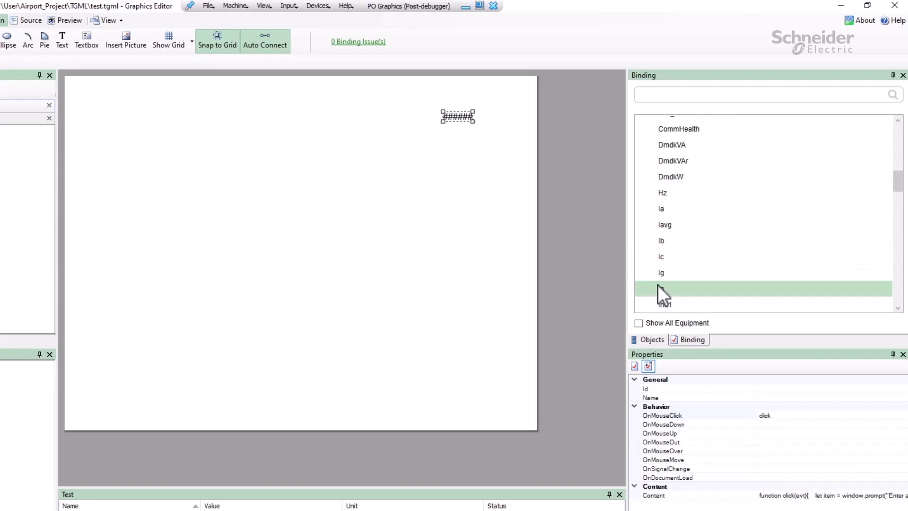
mouse_move(664, 223)
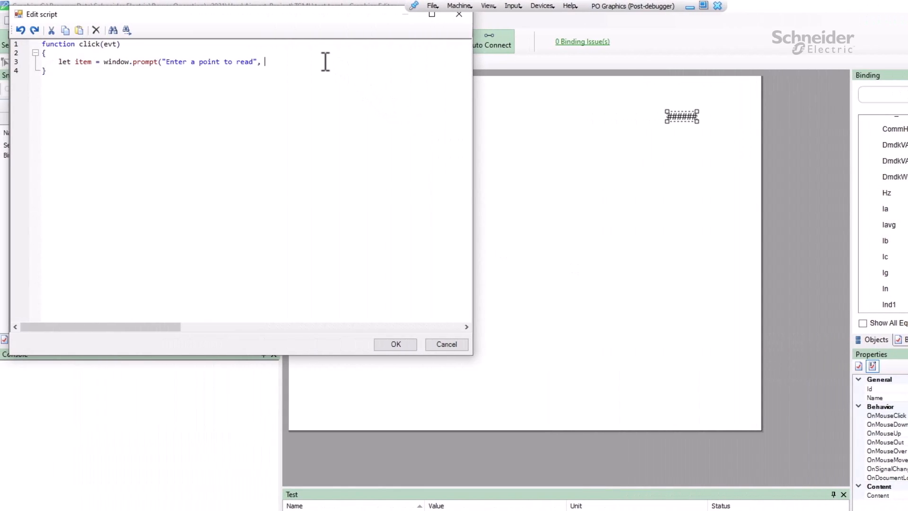
Default the prompt to c1.Medium_Voltage.Metering_Utility.Ia and call getDataPoints([item]).
type("\"")
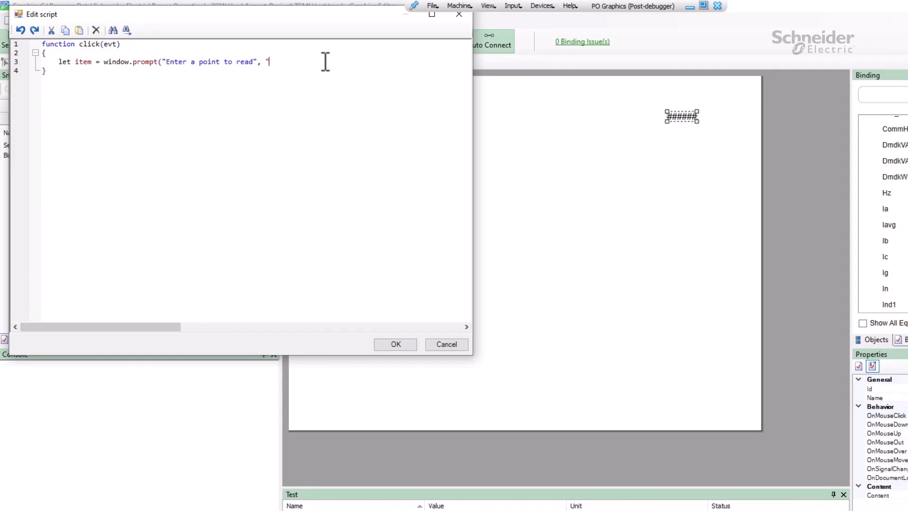
type("c1.Medium_Voltage.Metering_Utility.Ia\")")
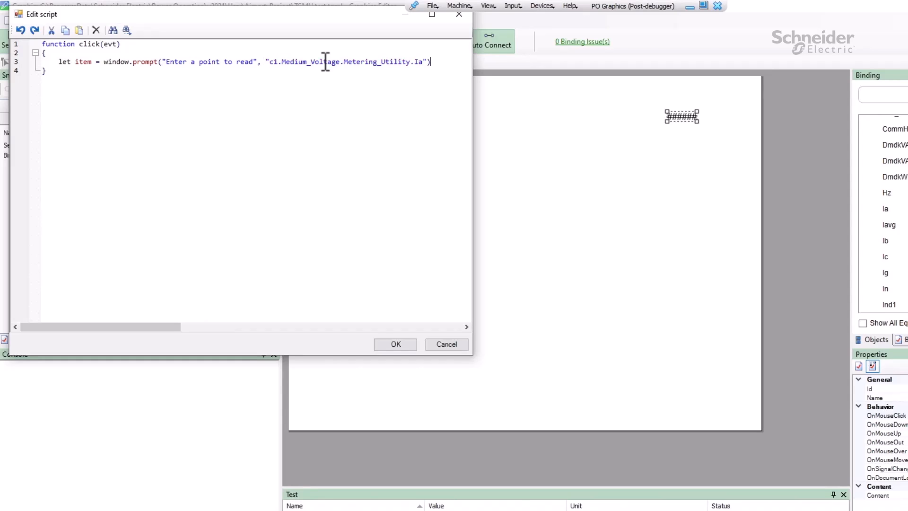
type(";")
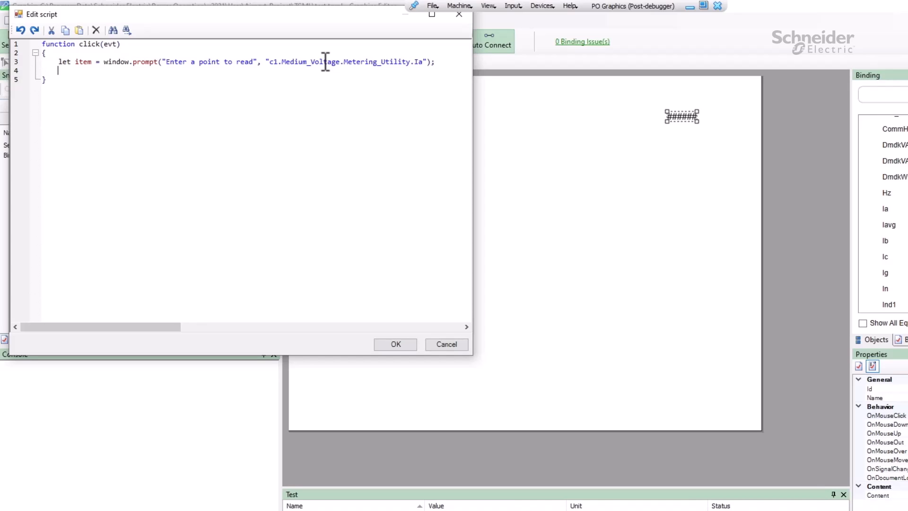
type("get")
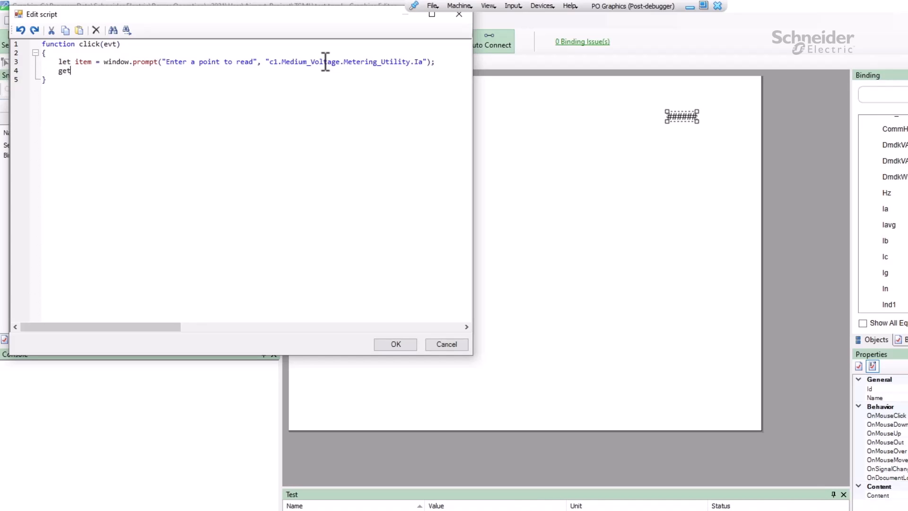
type("DataPOint")
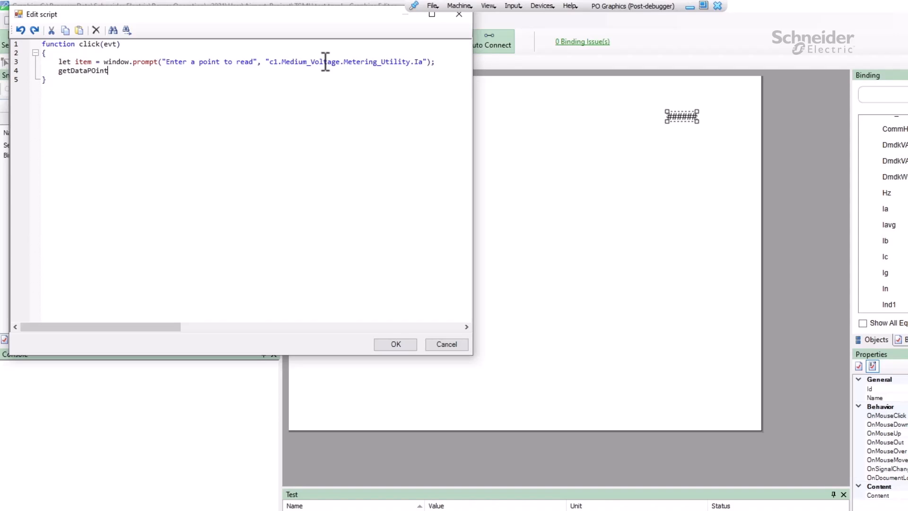
type("s(")
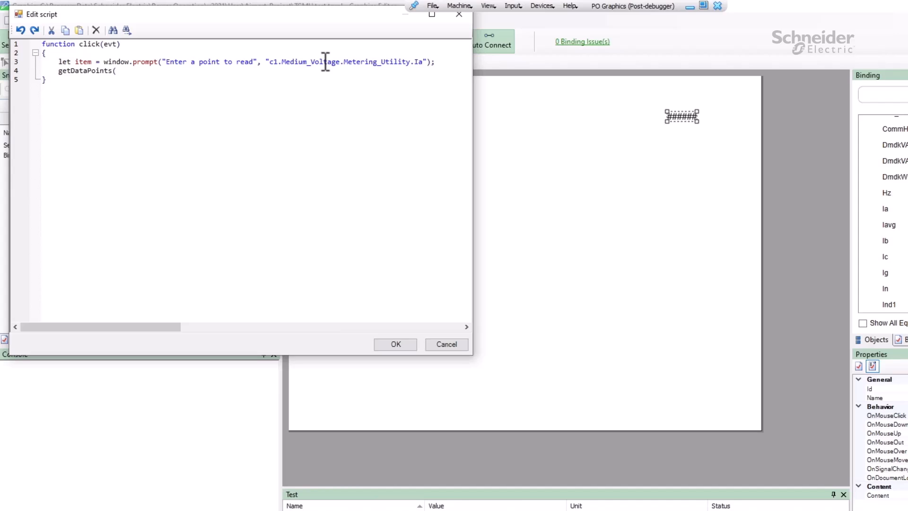
left_click(115, 71)
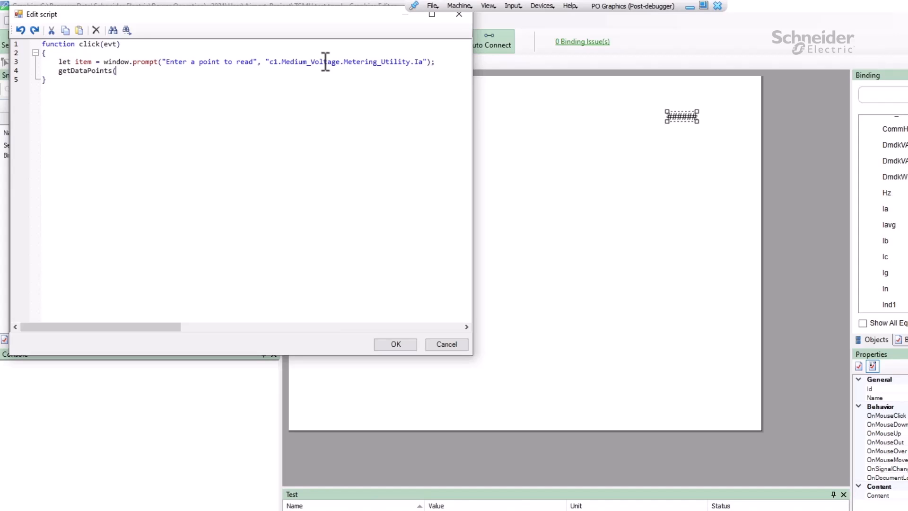
type("[item]);")
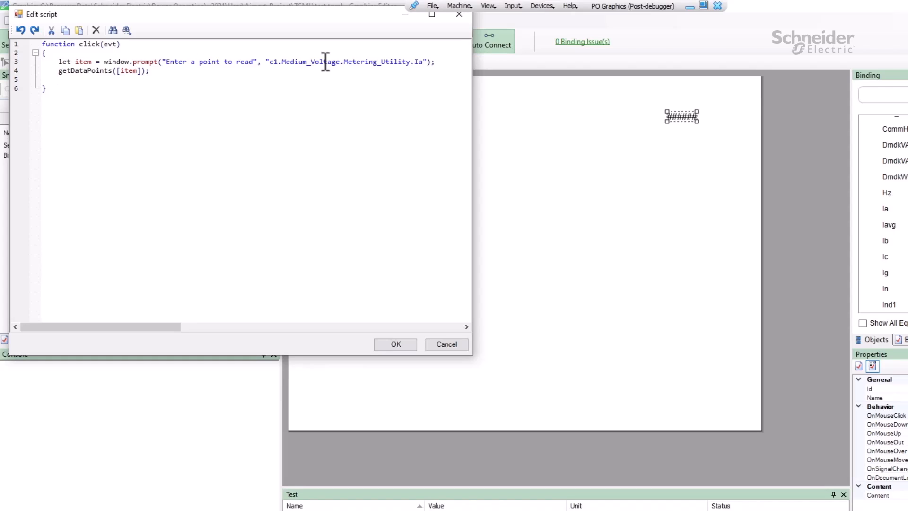
Add let itemVal = sessionStorage.getItem("DataPointVal"); to the click script.
type("let itemVal =")
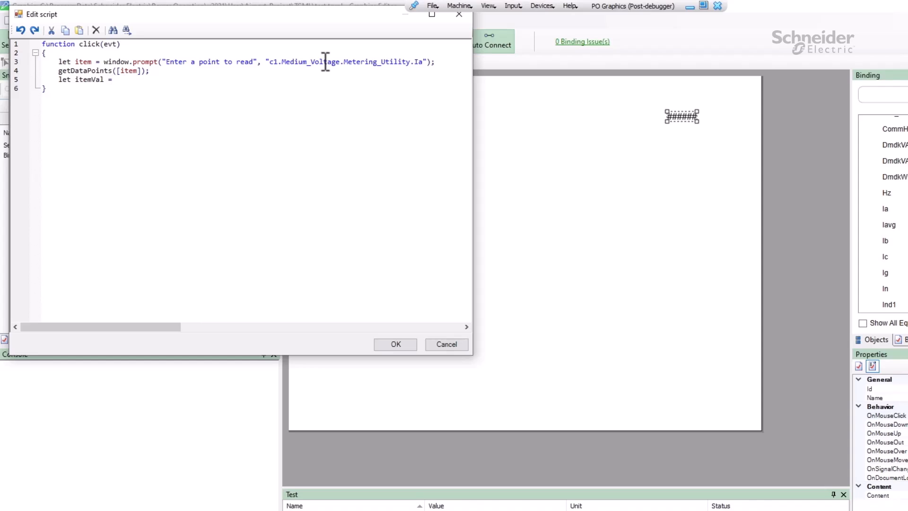
type("sessionStorag")
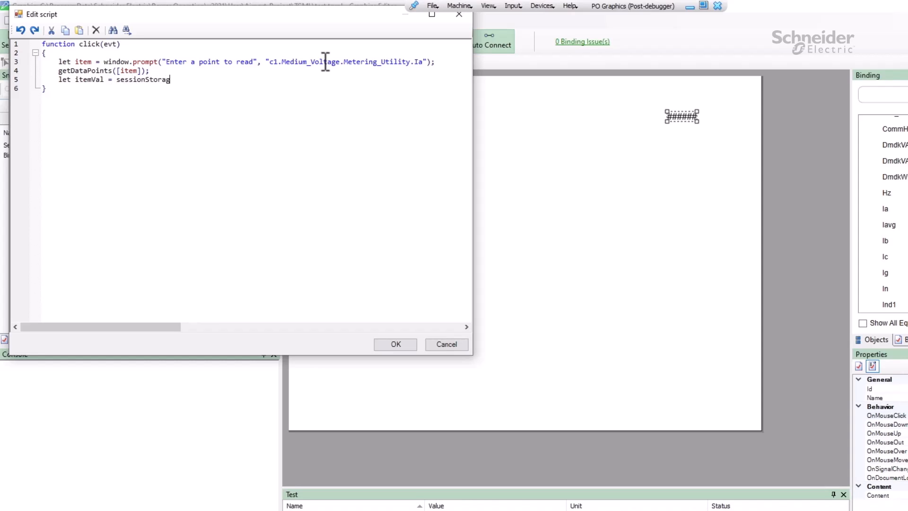
type("e.get")
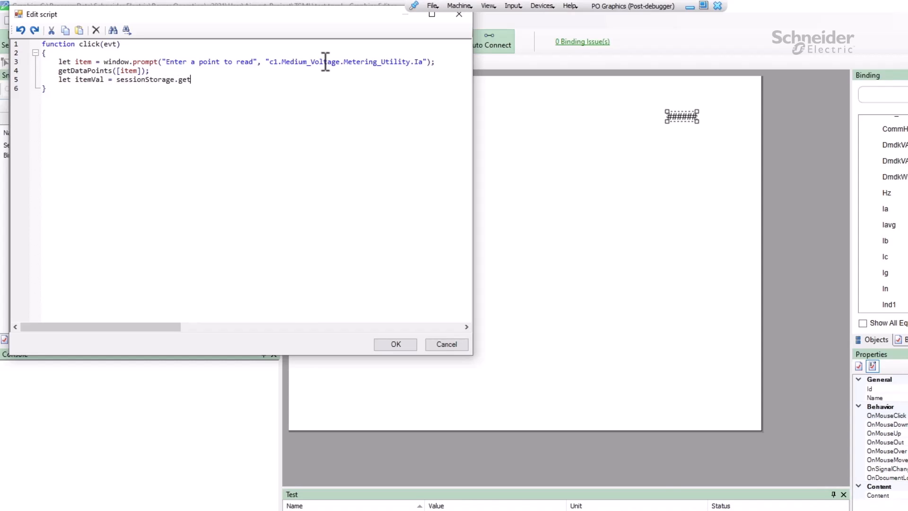
type("Item")
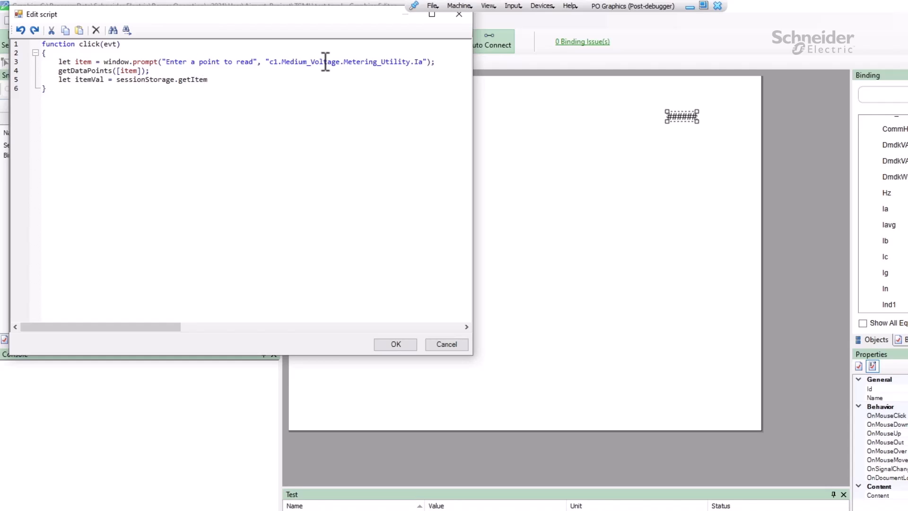
type("(\"DataP")
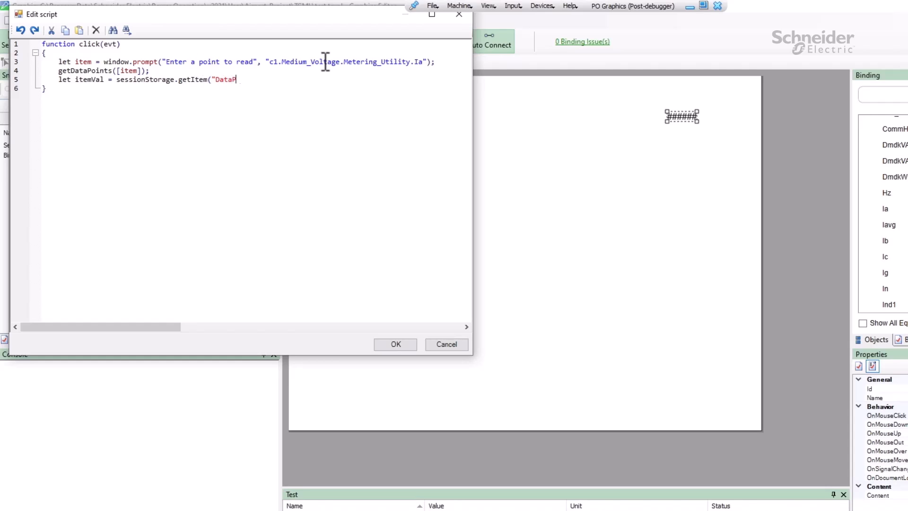
type("ointVal\")")
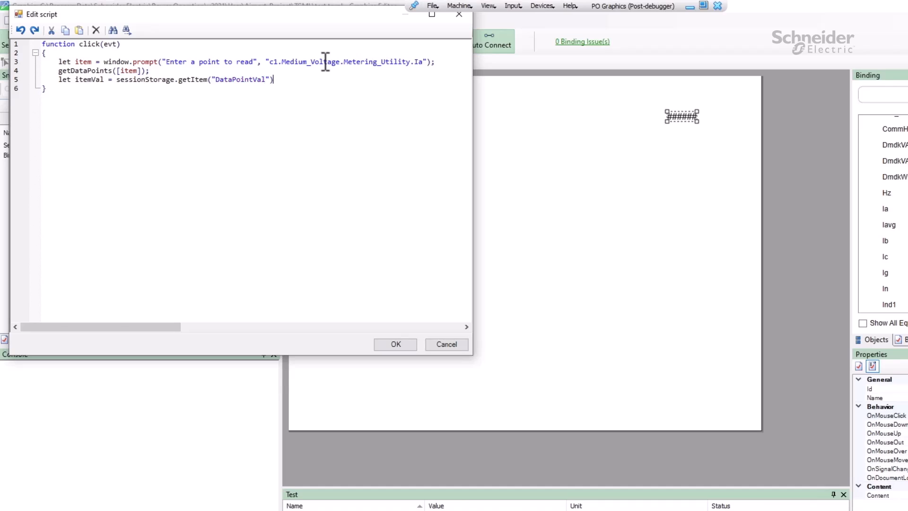
type(";")
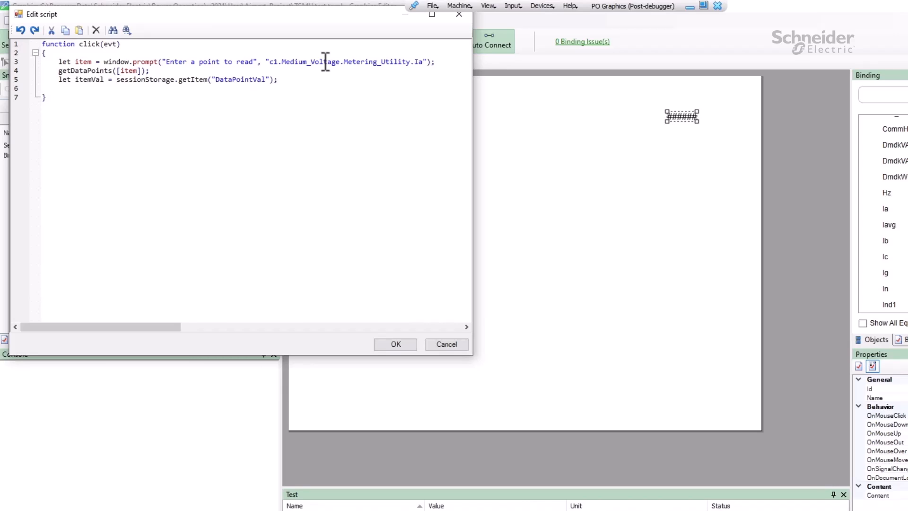
Set the clicked object's Content attribute to itemVal and accept the script.
type("evt.getCurren")
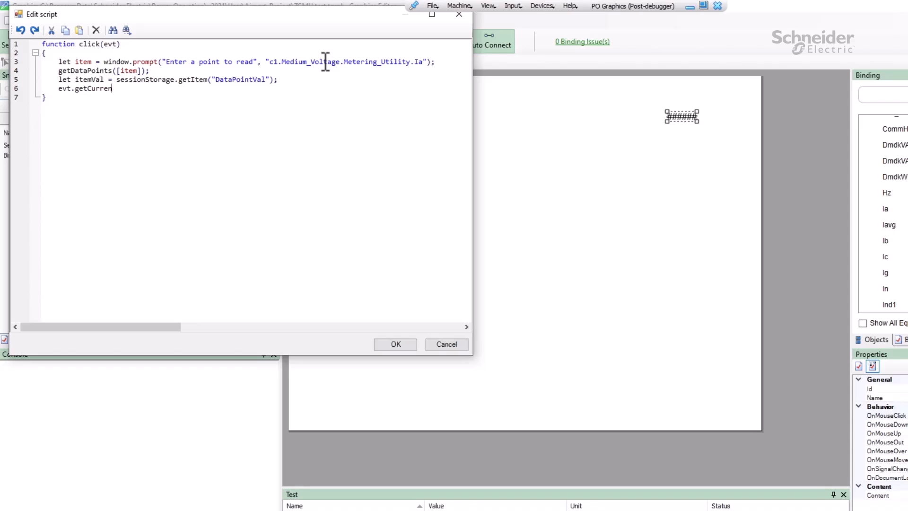
type("tTarget()")
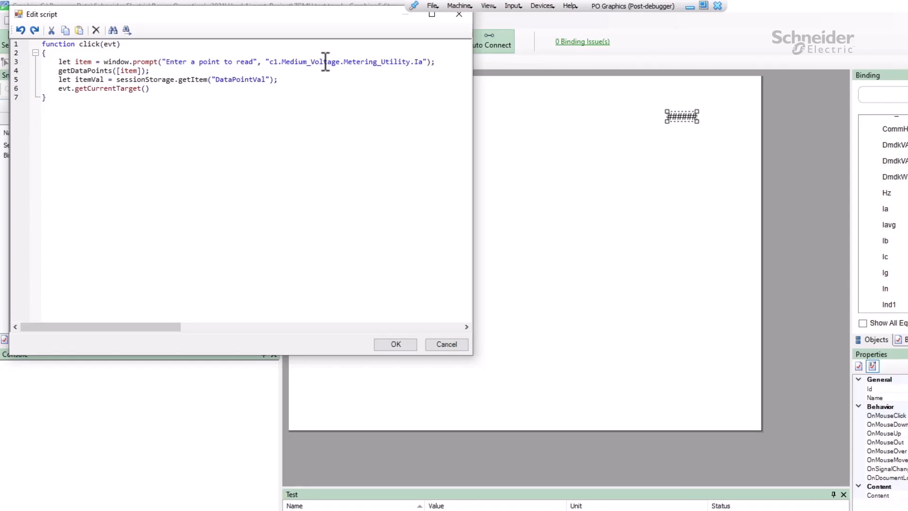
type(".setAtt")
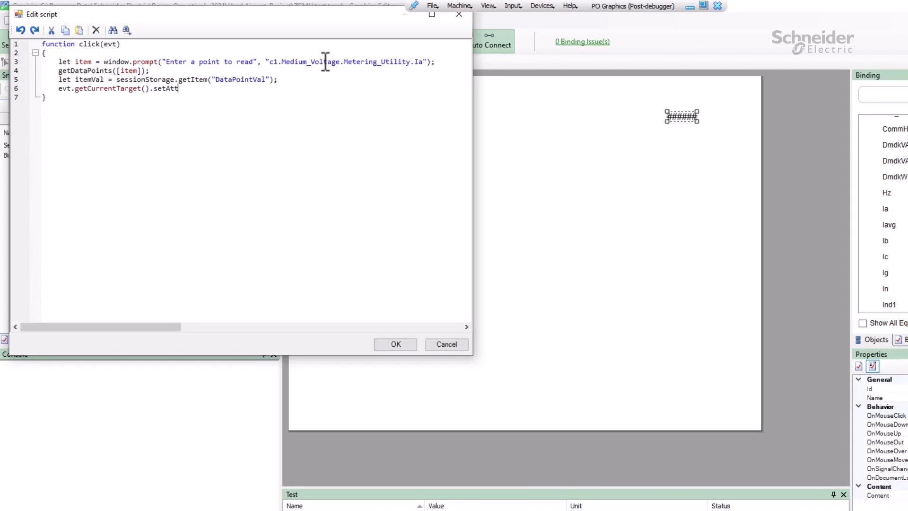
type("ribute(\"Con")
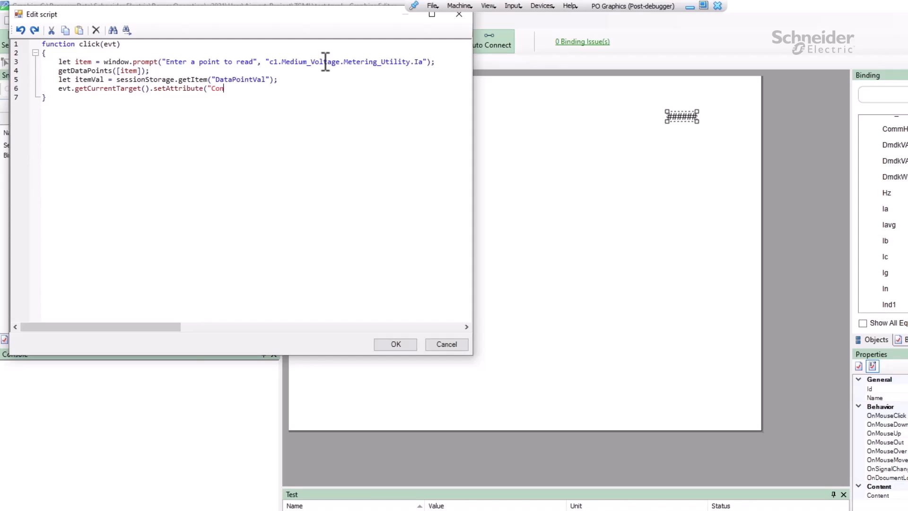
type("tent\", itemVal);")
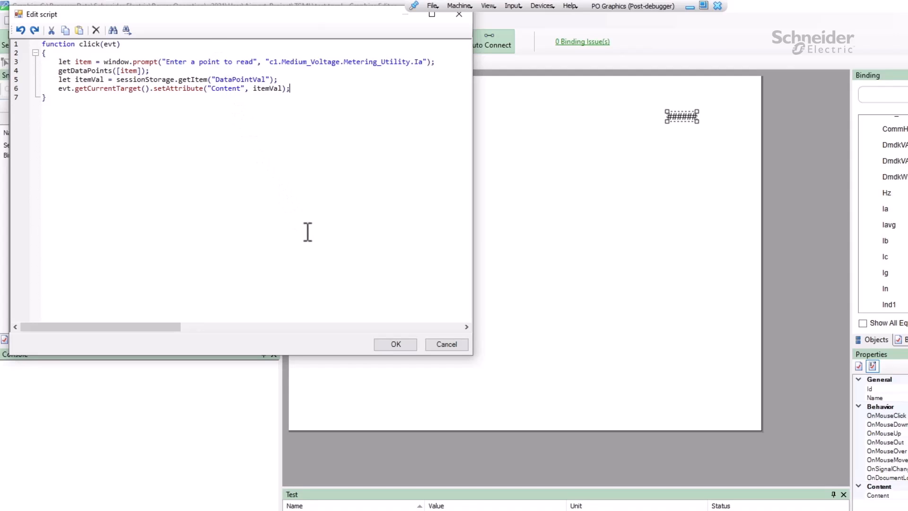
left_click(395, 344)
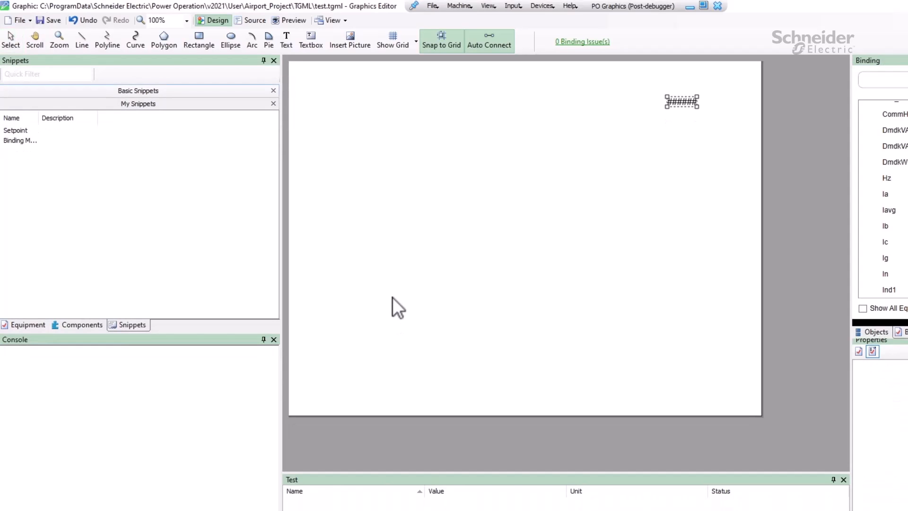
Switch to WebHMI showing the test diagram with its ###### text.
key("alt+tab")
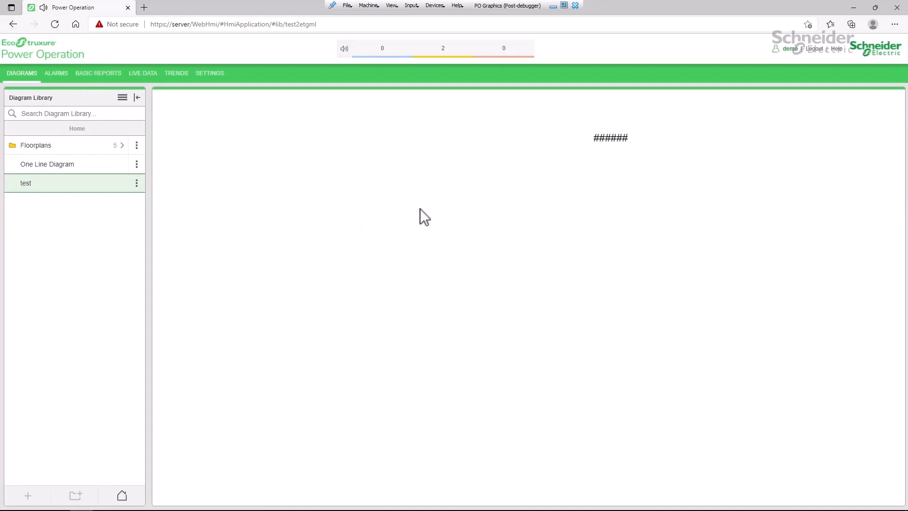
mouse_move(612, 153)
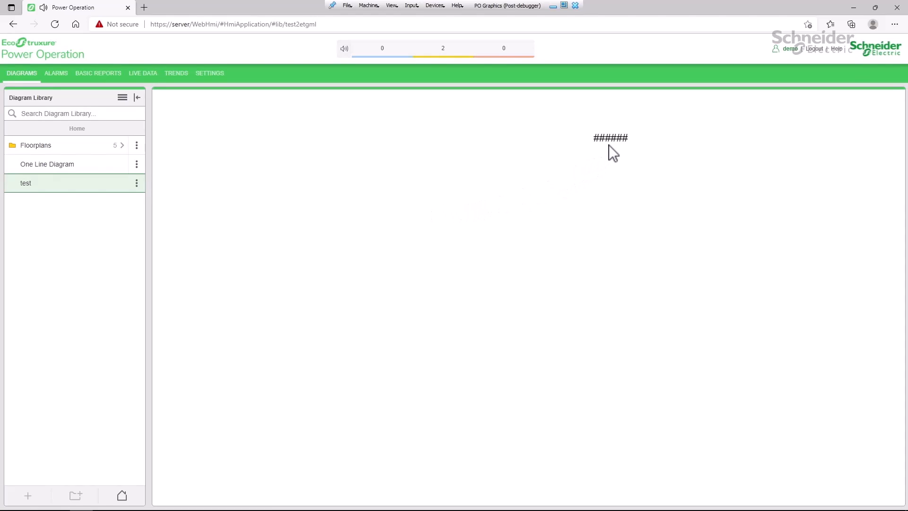
mouse_move(615, 148)
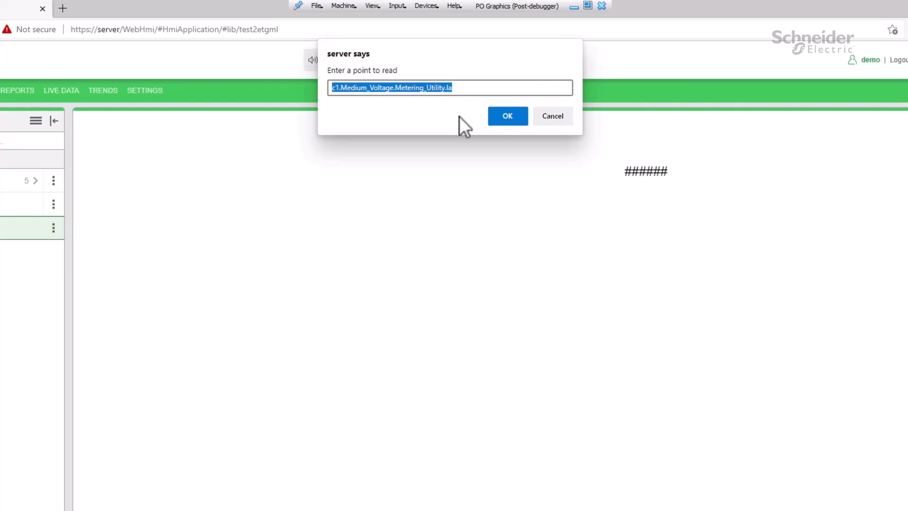
Read the suggested Ia point (375.51), then read another point showing 499.19.
left_click(508, 116)
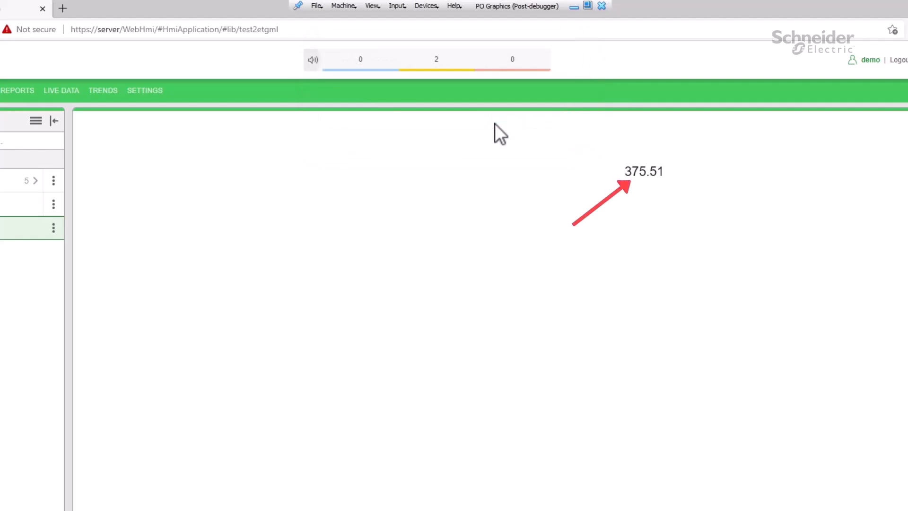
mouse_move(630, 194)
type("c1.Medium_Voltage.Metering_Utility.I")
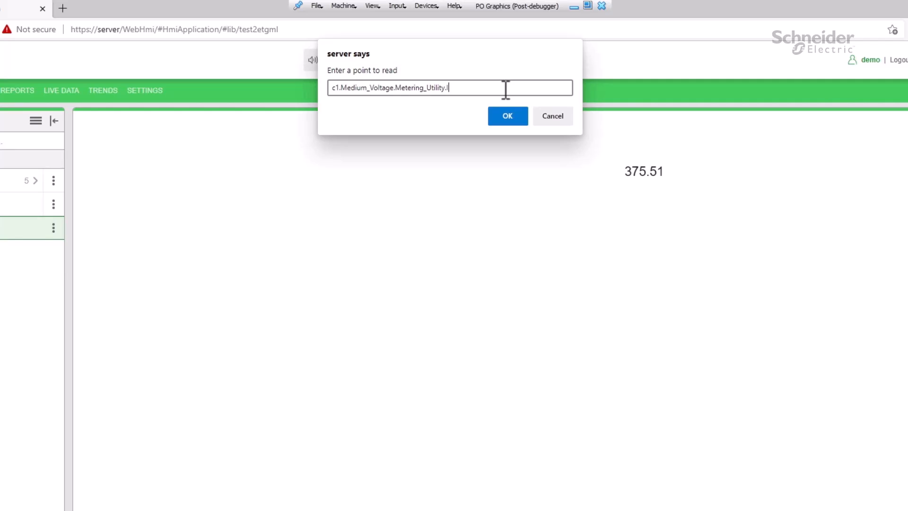
left_click(507, 116)
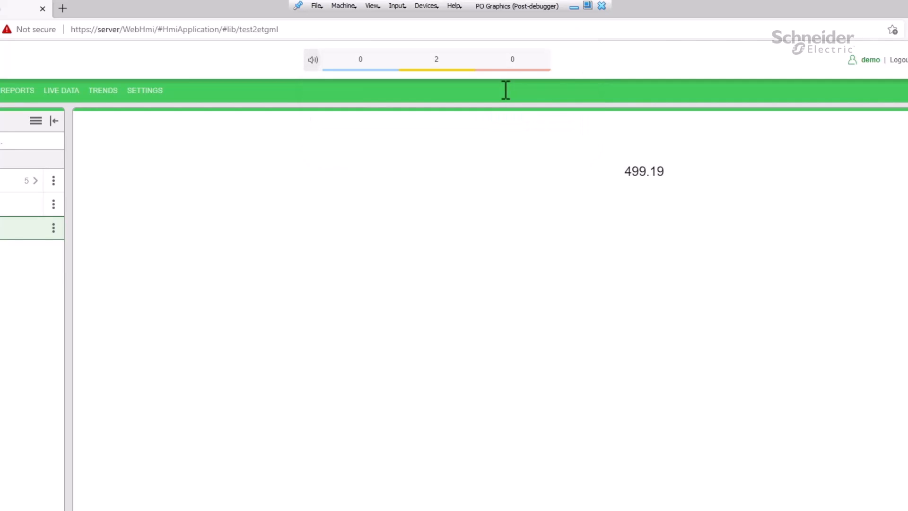
mouse_move(587, 161)
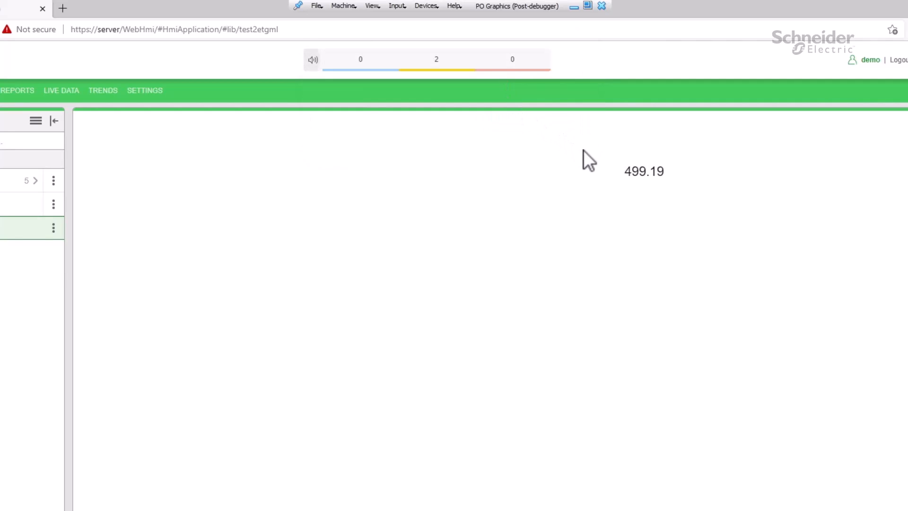
mouse_move(612, 194)
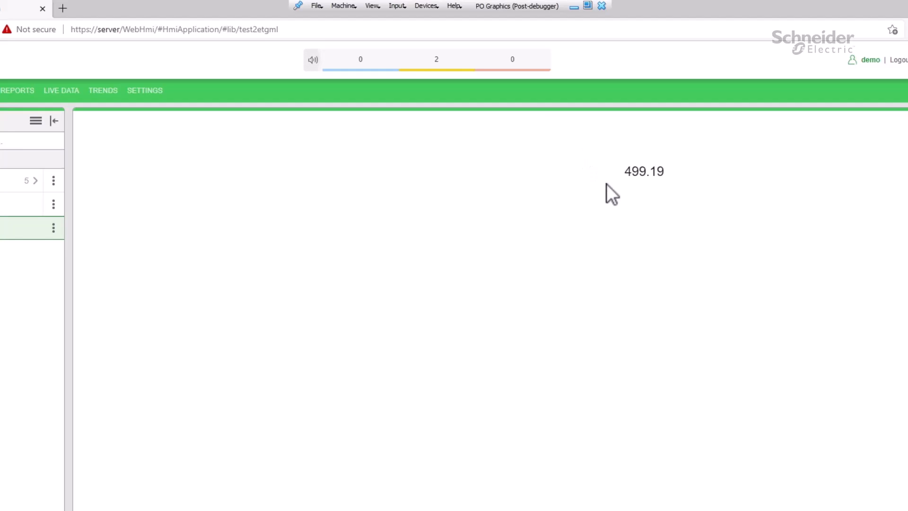